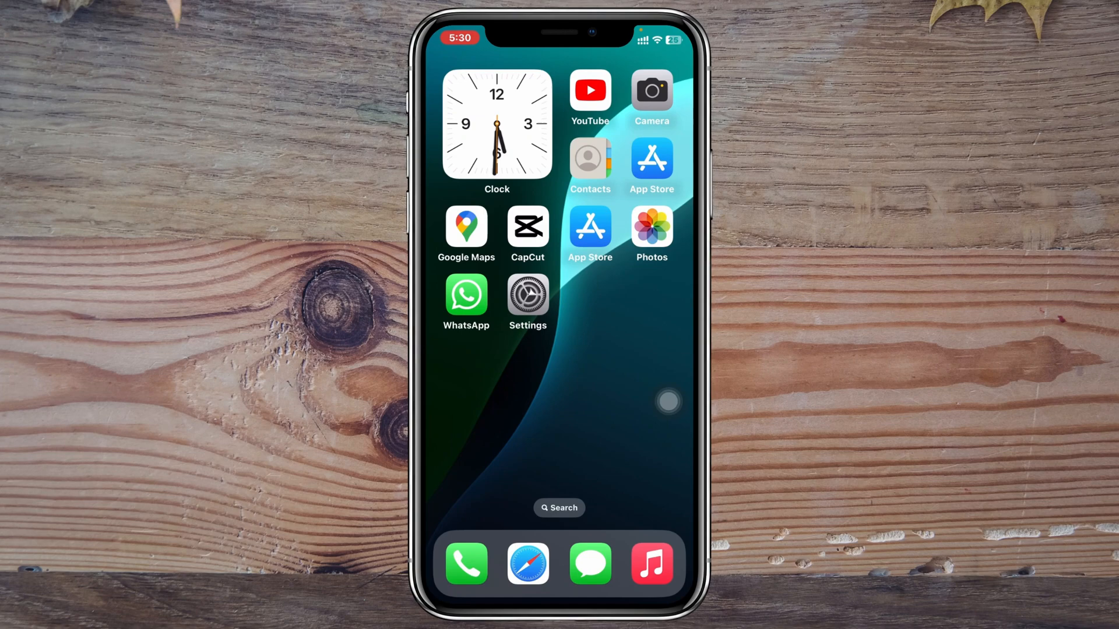
Show the iPhone Phone settings list, which has no call recording option.
left_click(527, 295)
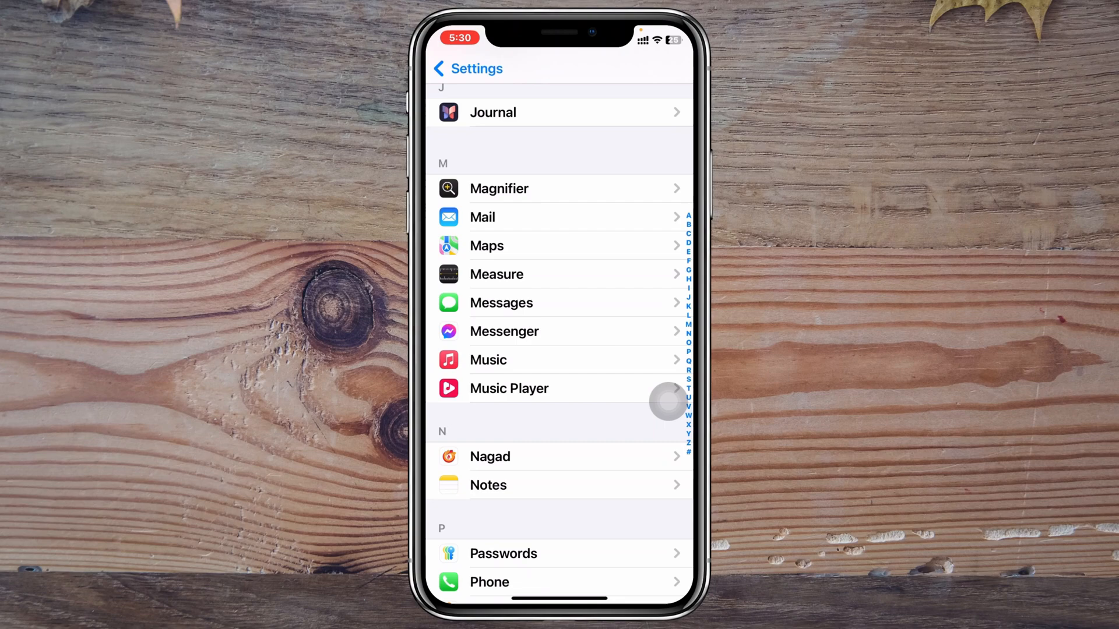
scroll("down", 3)
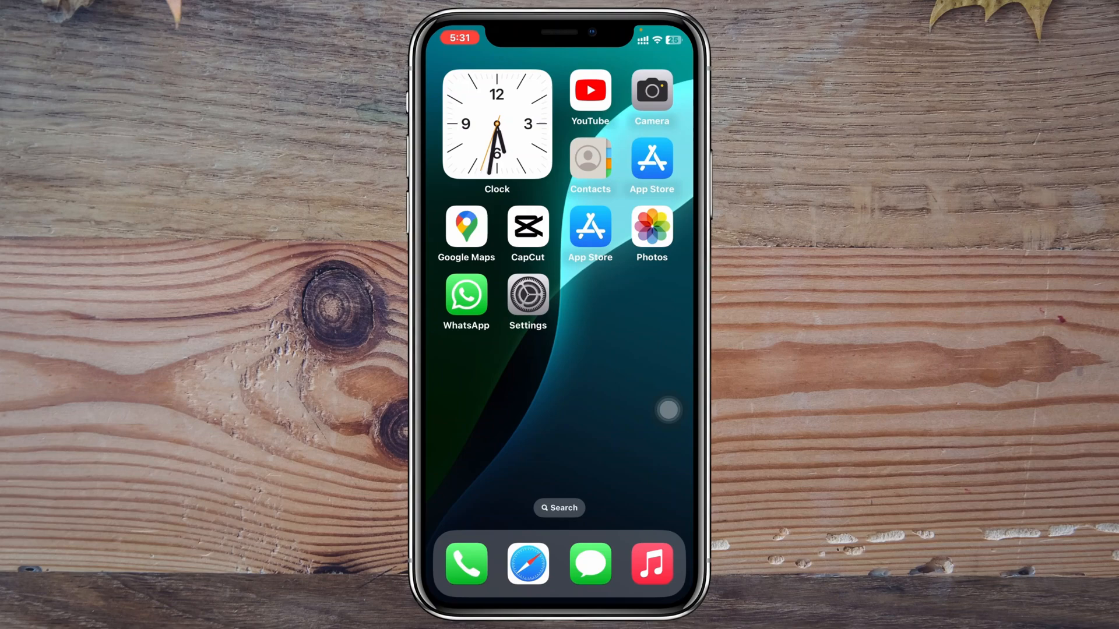
View Google results for iOS 18 call recording devices: iPhone 15 Pro models and iPhone 16 series.
left_click(527, 564)
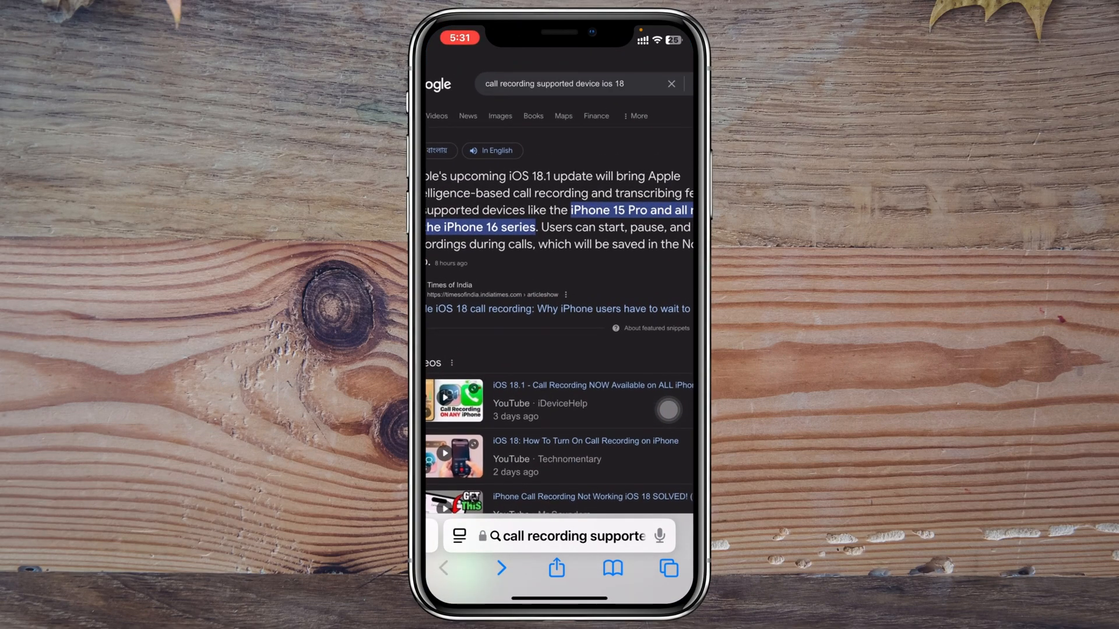
scroll("down", 3)
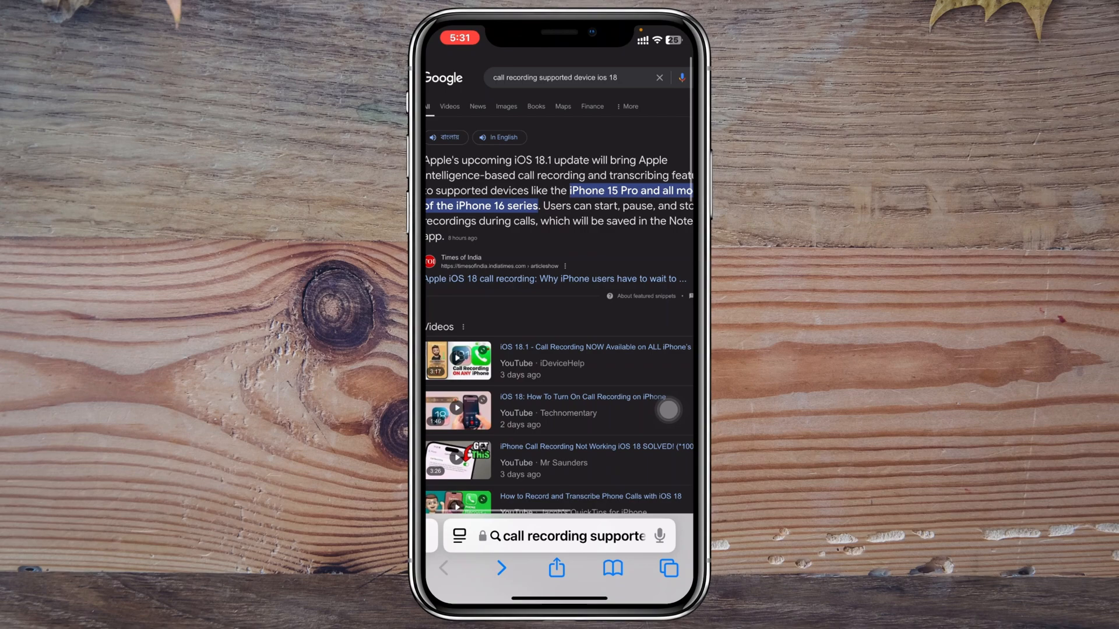